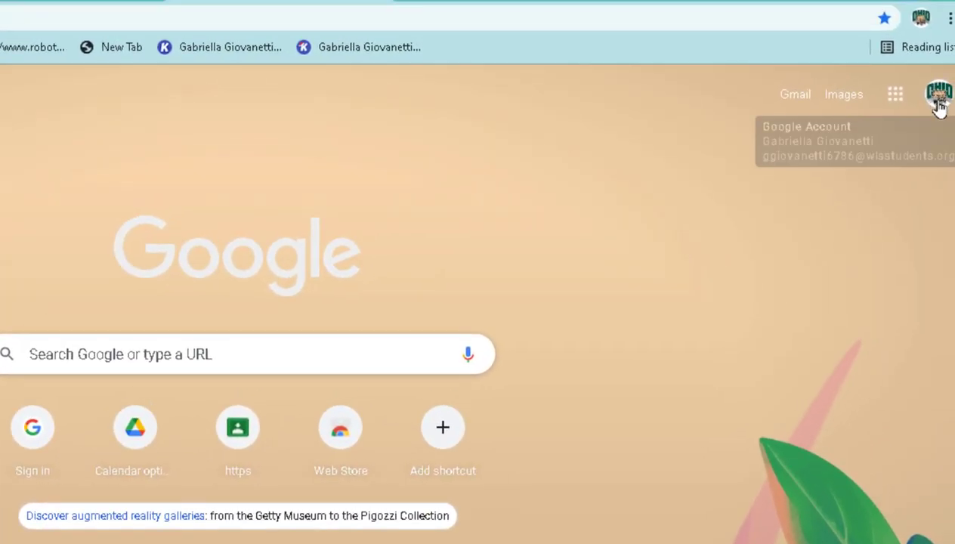
Bring up the signed-in school account's profile menu from the new tab page avatar.
{"action": "left_click", "coordinate": [938, 94]}
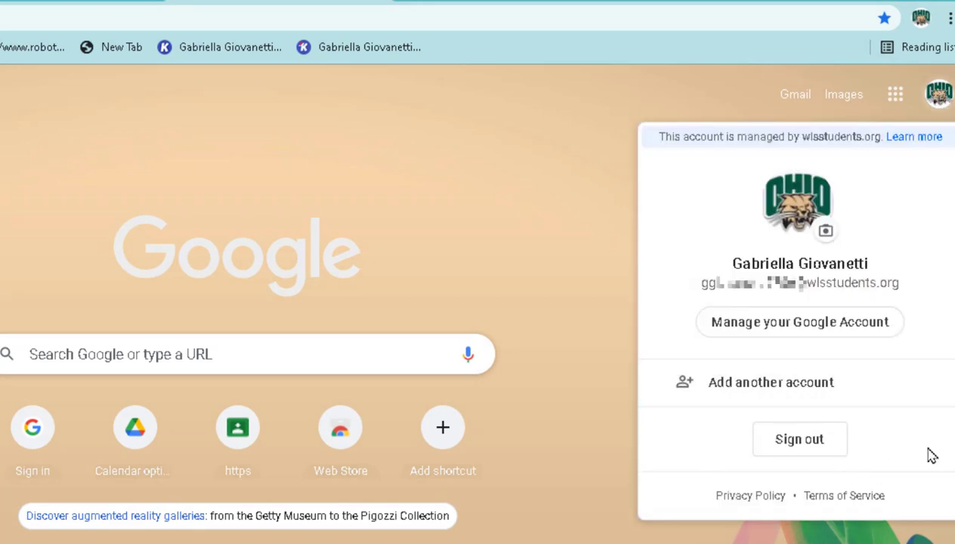
{"action": "mouse_move", "coordinate": [898, 374]}
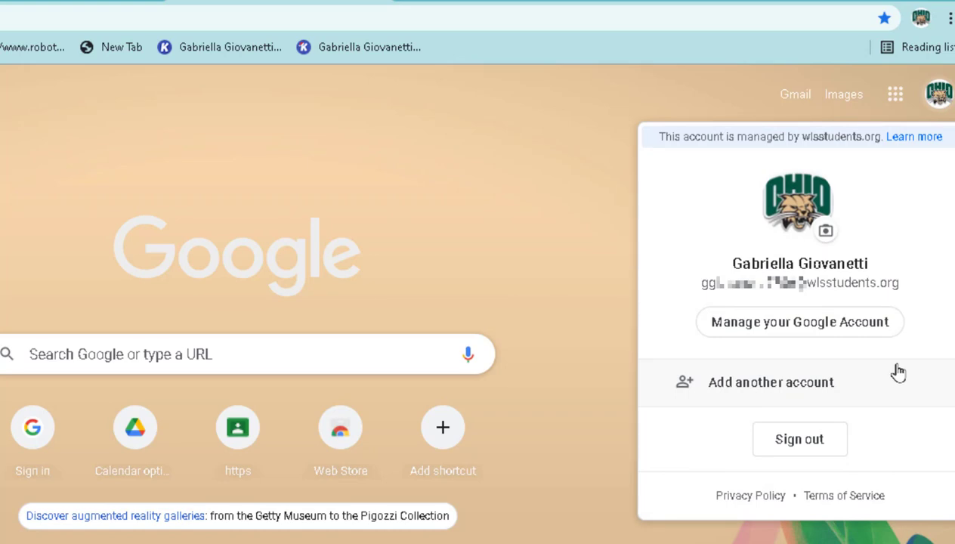
{"action": "mouse_move", "coordinate": [905, 363]}
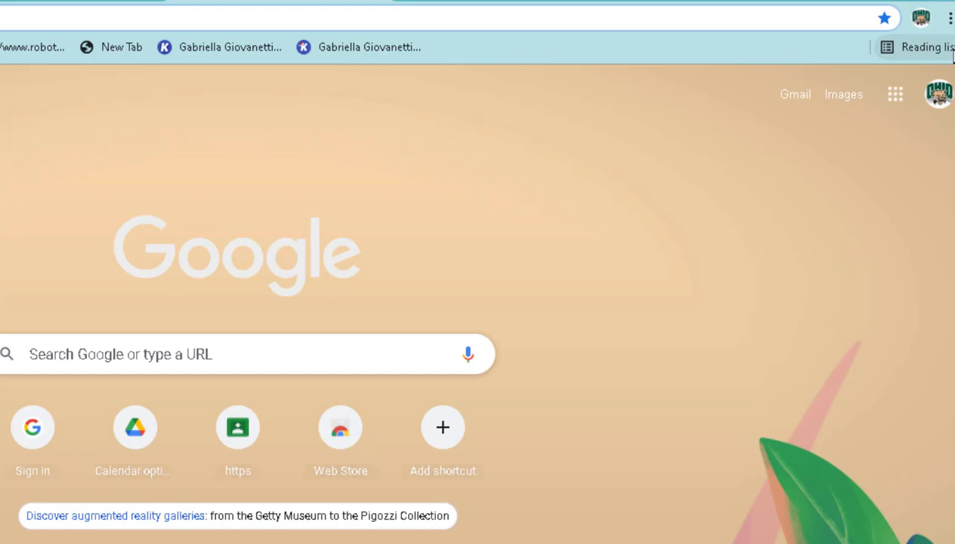
{"action": "left_click", "coordinate": [937, 94]}
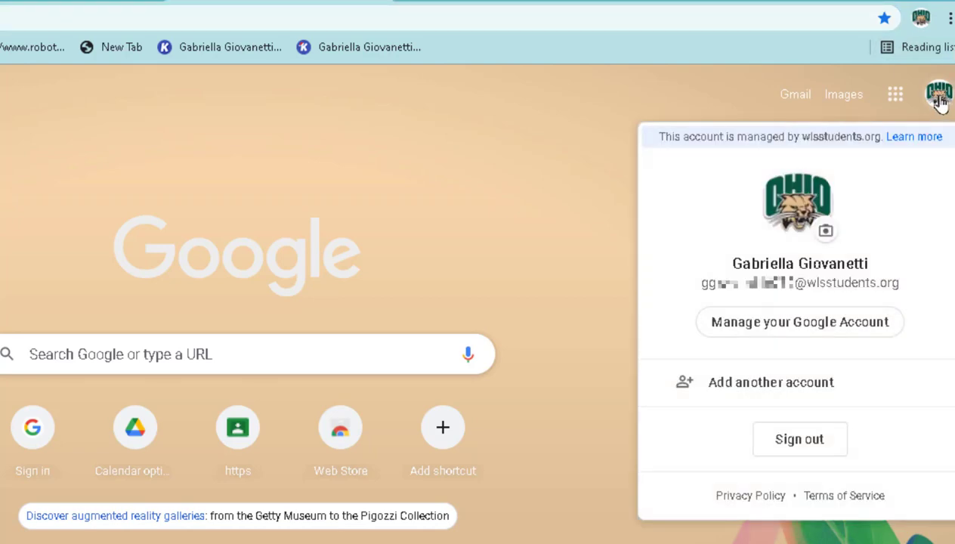
{"action": "mouse_move", "coordinate": [799, 317]}
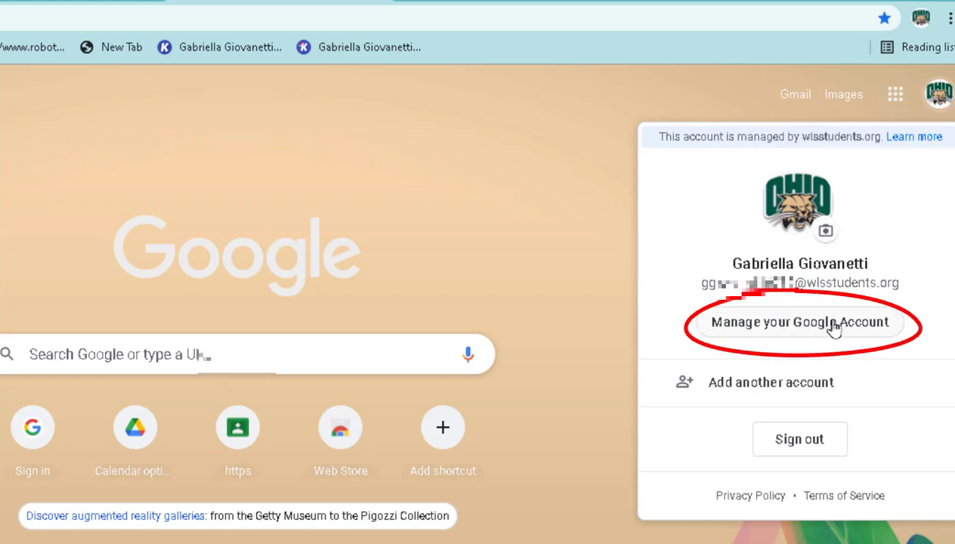
From Manage your Google Account, start Transfer your content and send a code to the Gmail address.
{"action": "left_click", "coordinate": [800, 320]}
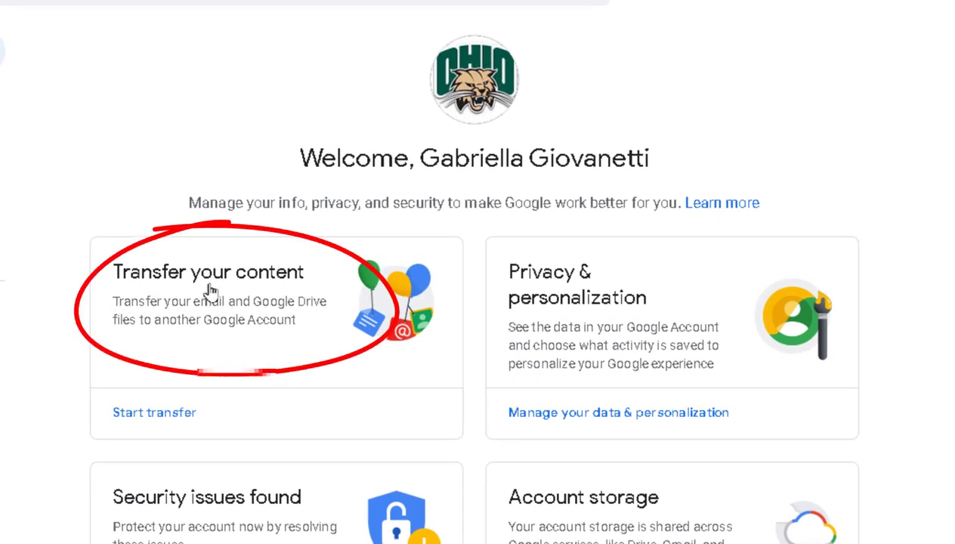
{"action": "mouse_move", "coordinate": [219, 302]}
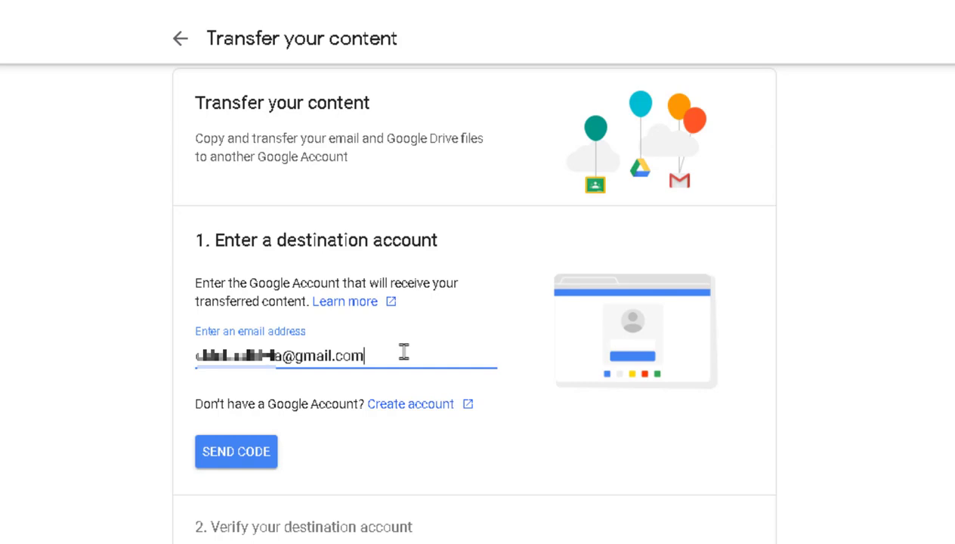
{"action": "mouse_move", "coordinate": [377, 346]}
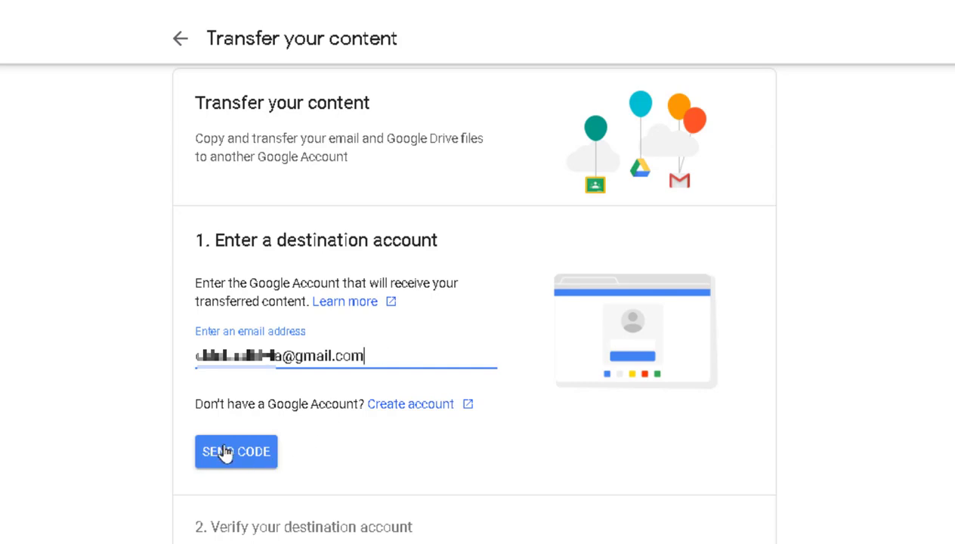
{"action": "left_click", "coordinate": [236, 451]}
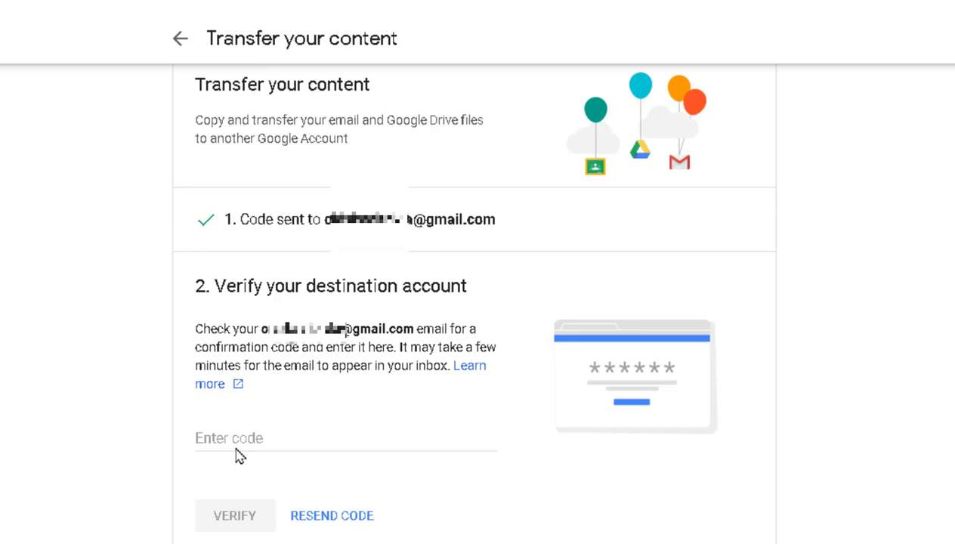
{"action": "mouse_move", "coordinate": [355, 517]}
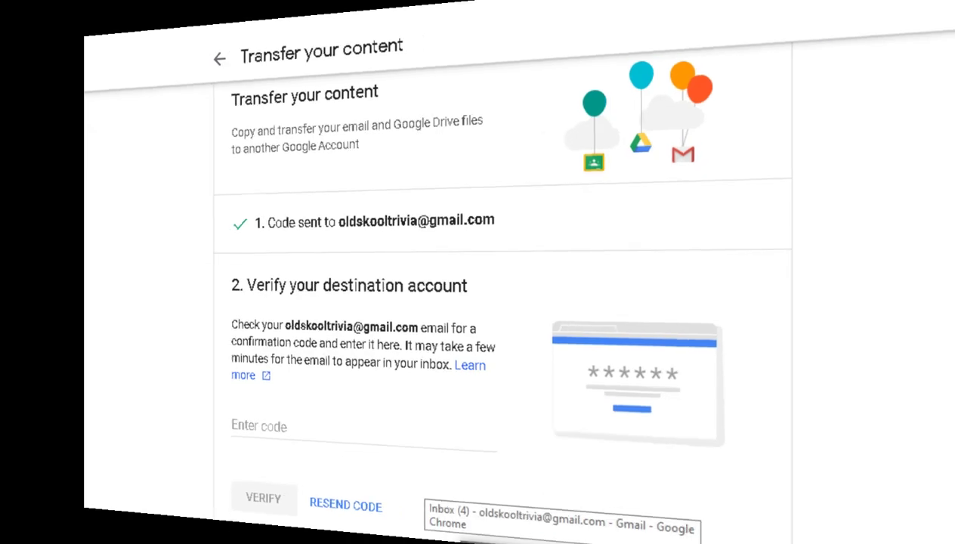
In the personal Gmail inbox, reveal the Verify your account confirmation code and copy it.
{"action": "left_click", "coordinate": [562, 521]}
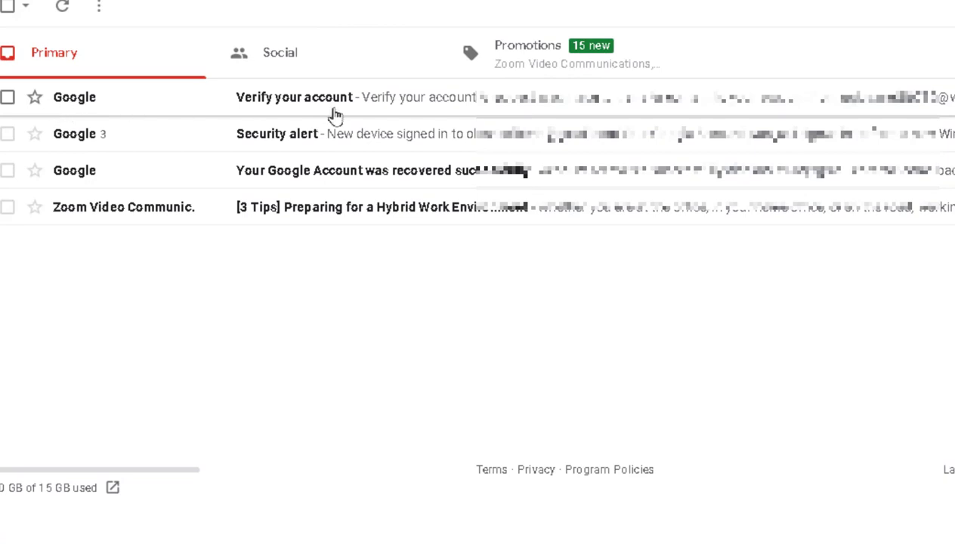
{"action": "mouse_move", "coordinate": [399, 97]}
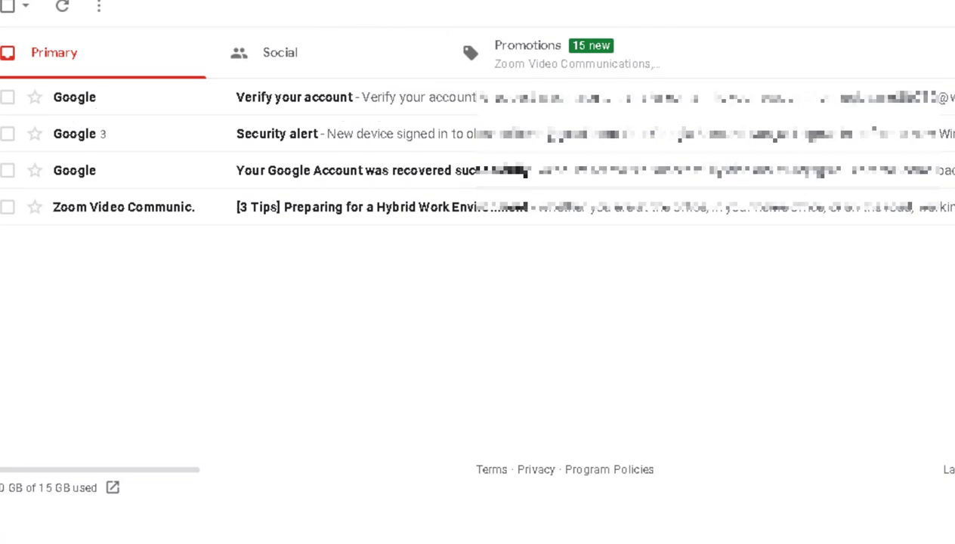
{"action": "left_click", "coordinate": [293, 96]}
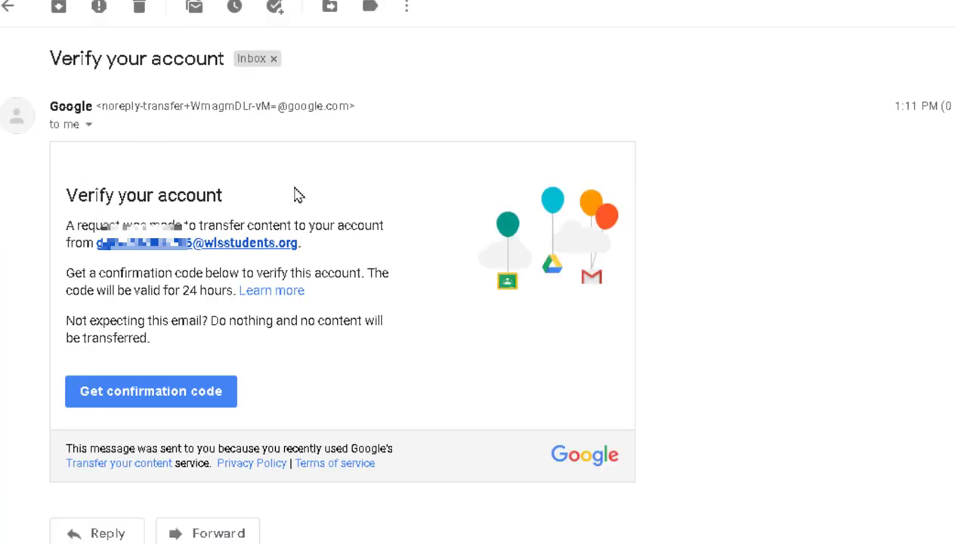
{"action": "mouse_move", "coordinate": [166, 401]}
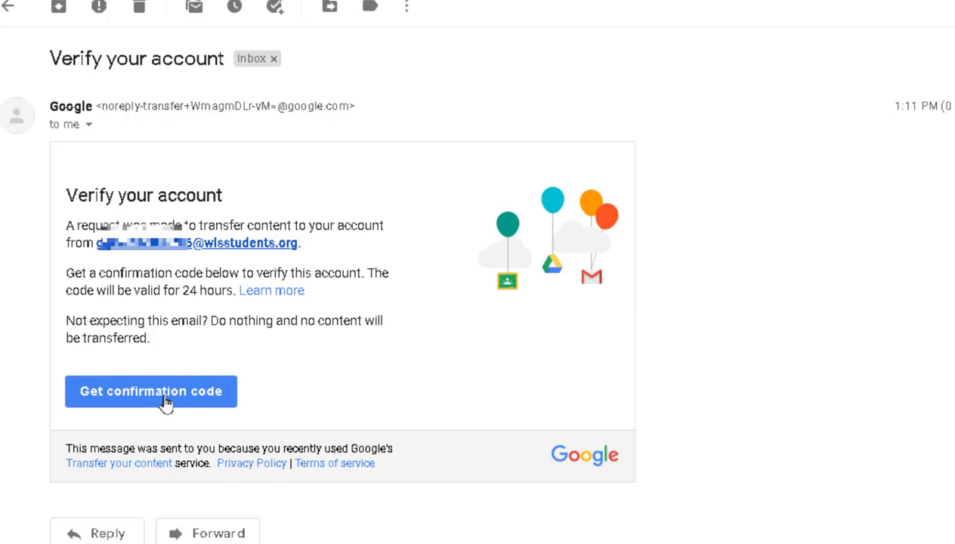
{"action": "left_click", "coordinate": [151, 390]}
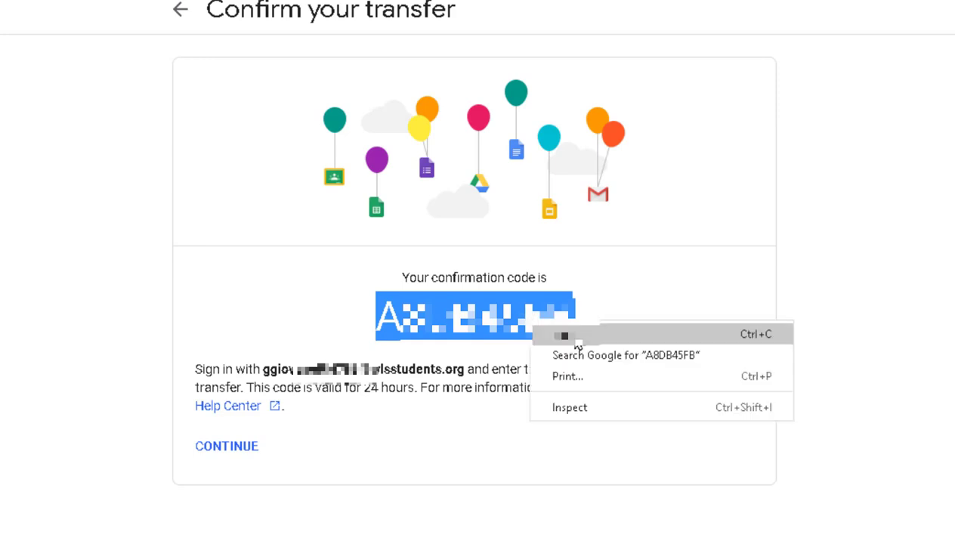
{"action": "left_click", "coordinate": [568, 334]}
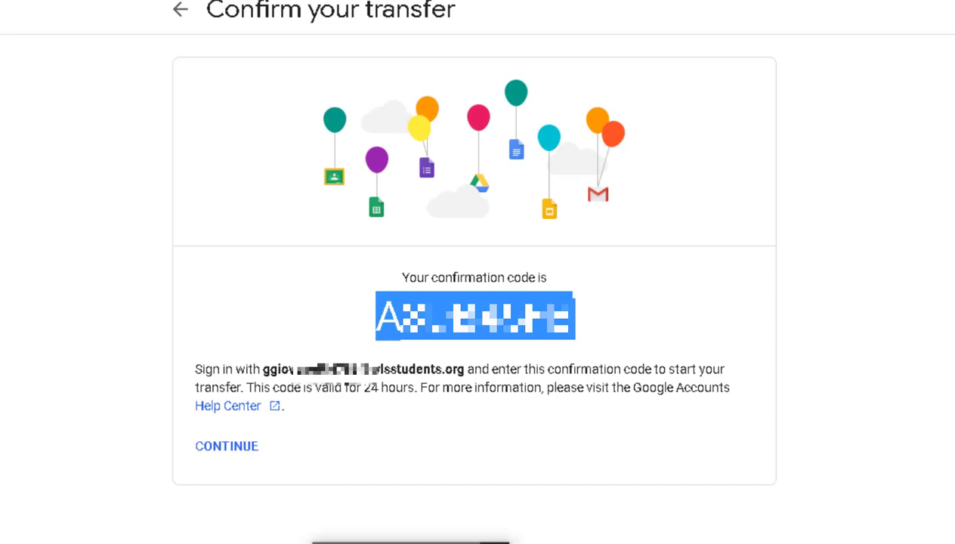
Verify the destination account with the code and switch off Gmail so only Drive transfers.
{"action": "left_click", "coordinate": [226, 445]}
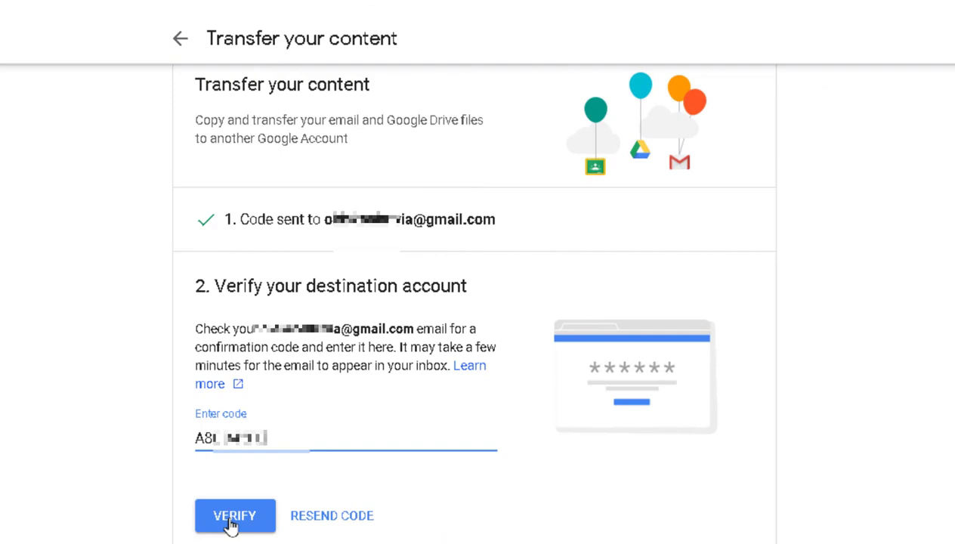
{"action": "left_click", "coordinate": [235, 515]}
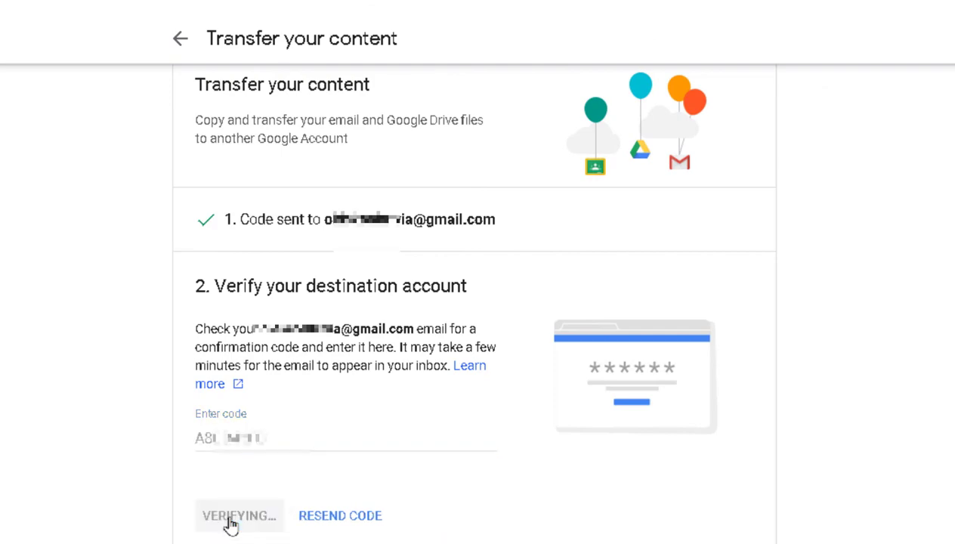
{"action": "left_click", "coordinate": [238, 515]}
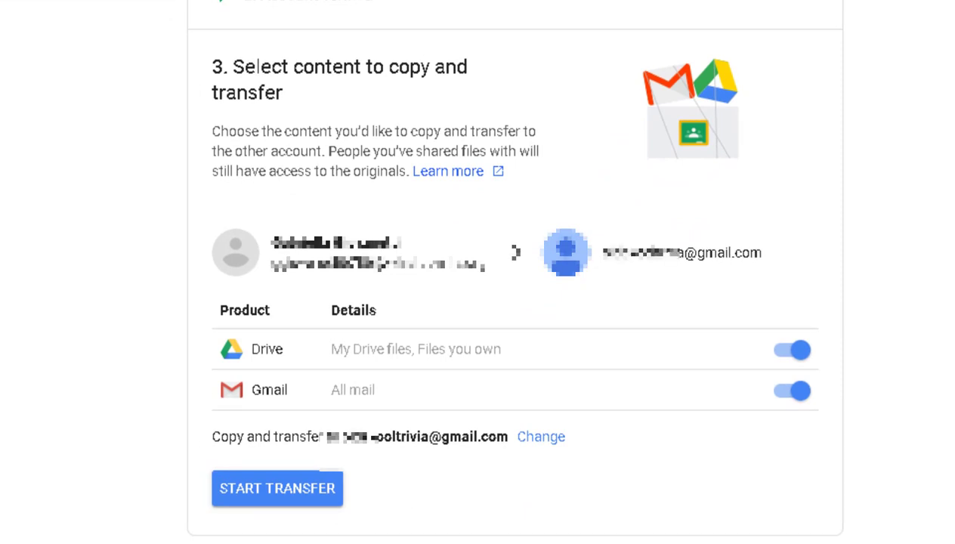
{"action": "mouse_move", "coordinate": [295, 400]}
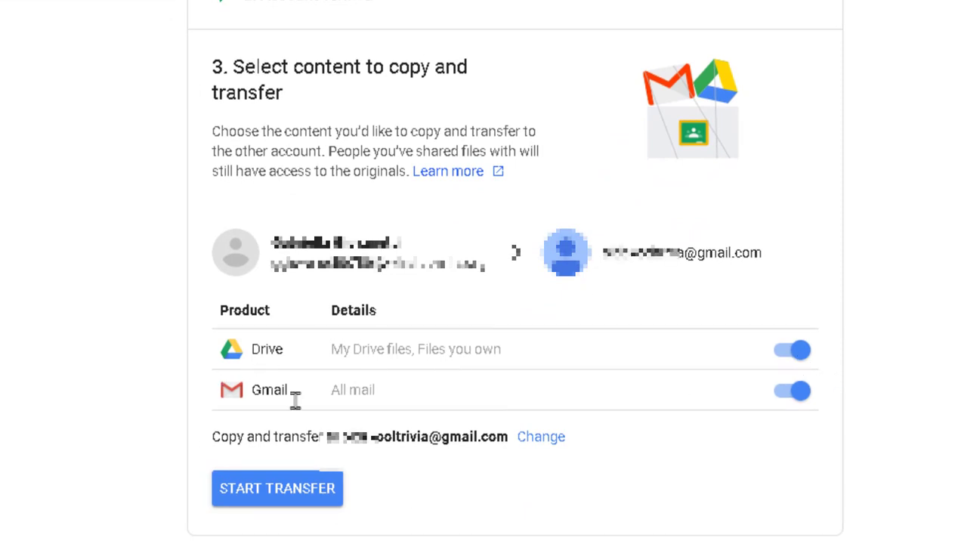
{"action": "left_click", "coordinate": [792, 390]}
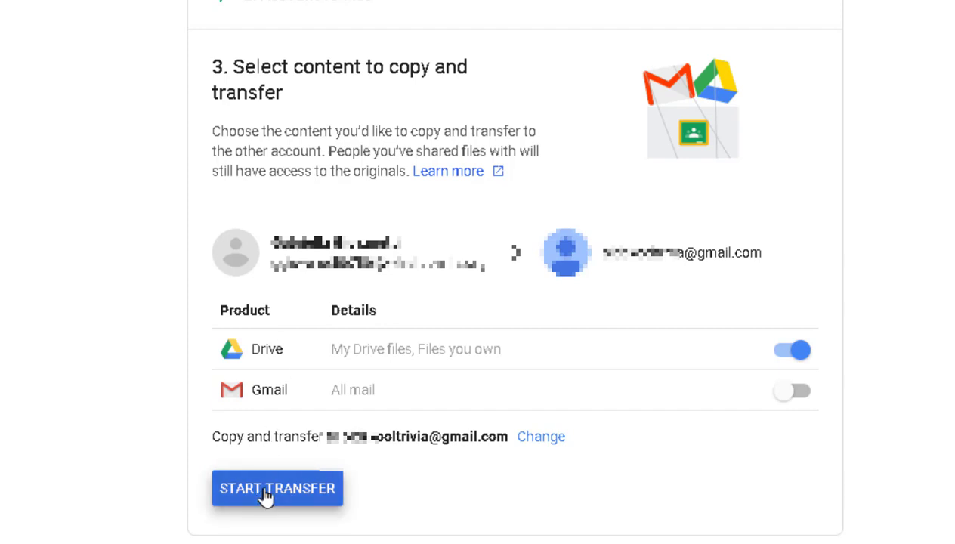
Start the Drive-only transfer and confirm the school account password to reach You're all set.
{"action": "left_click", "coordinate": [278, 487]}
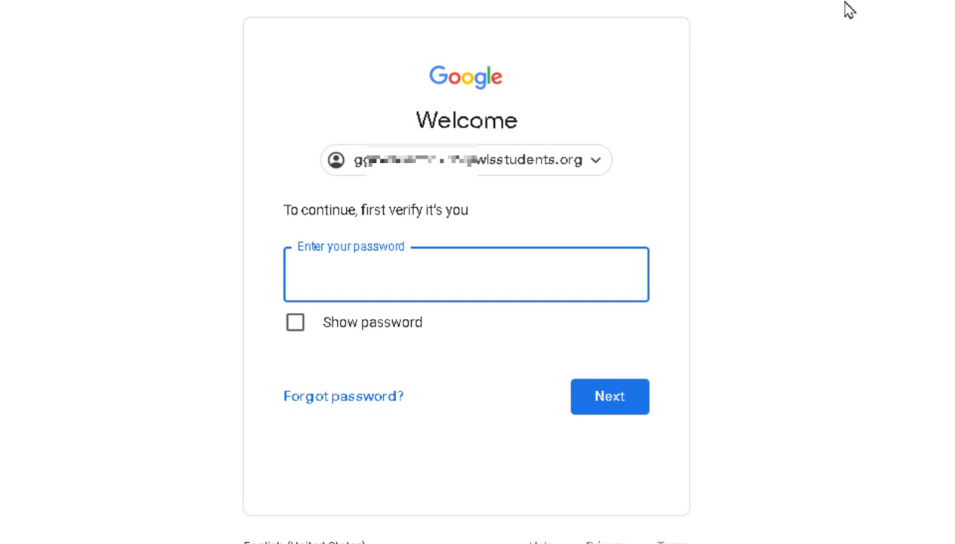
{"action": "type", "text": "•"}
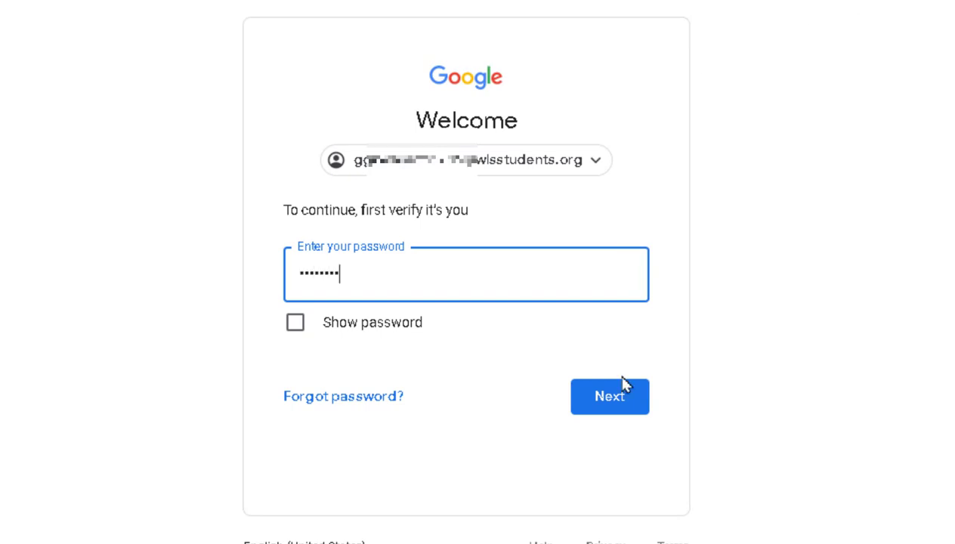
{"action": "left_click", "coordinate": [608, 396]}
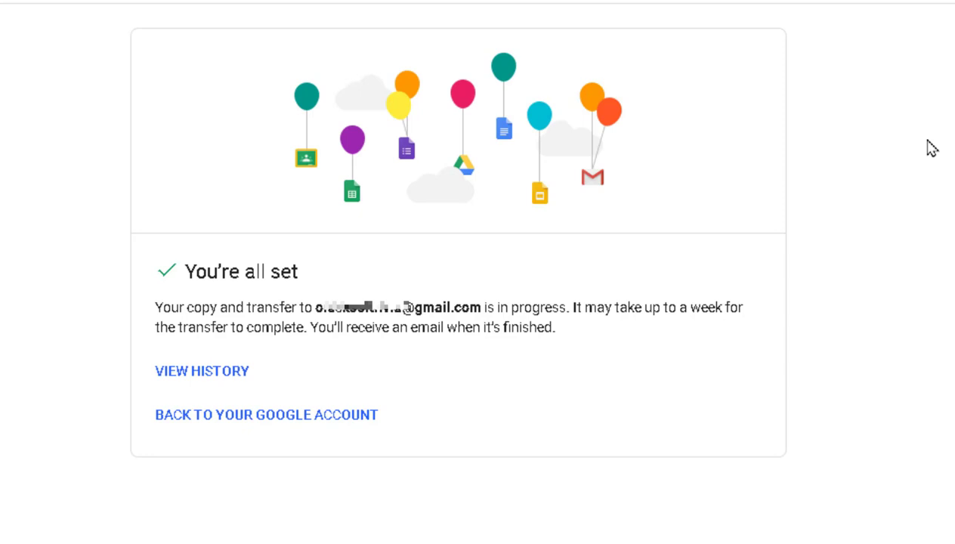
{"action": "mouse_move", "coordinate": [926, 139]}
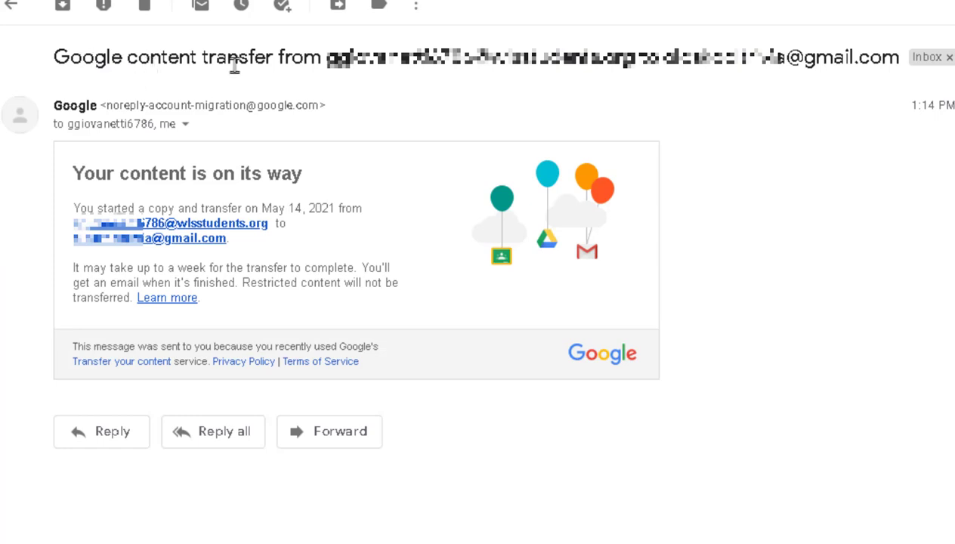
{"action": "mouse_move", "coordinate": [540, 79]}
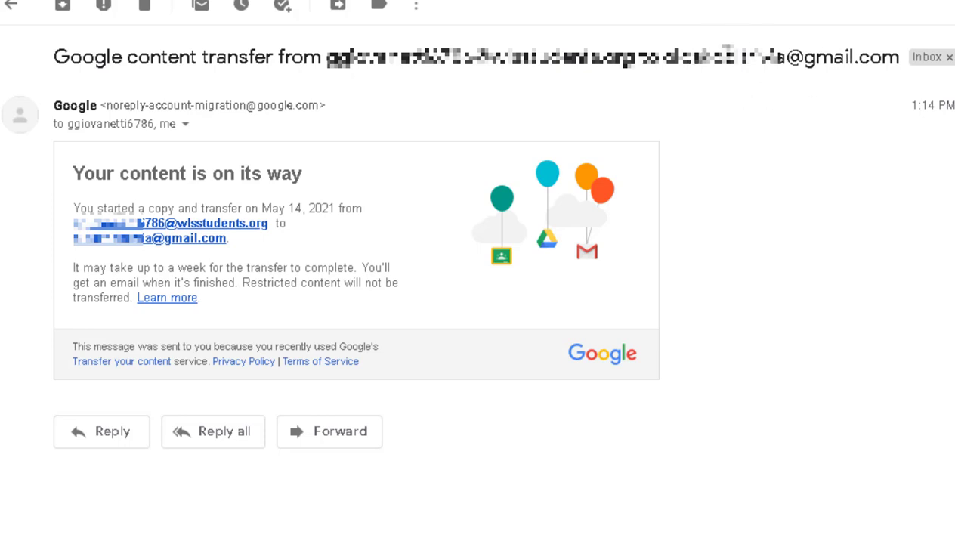
{"action": "mouse_move", "coordinate": [853, 295]}
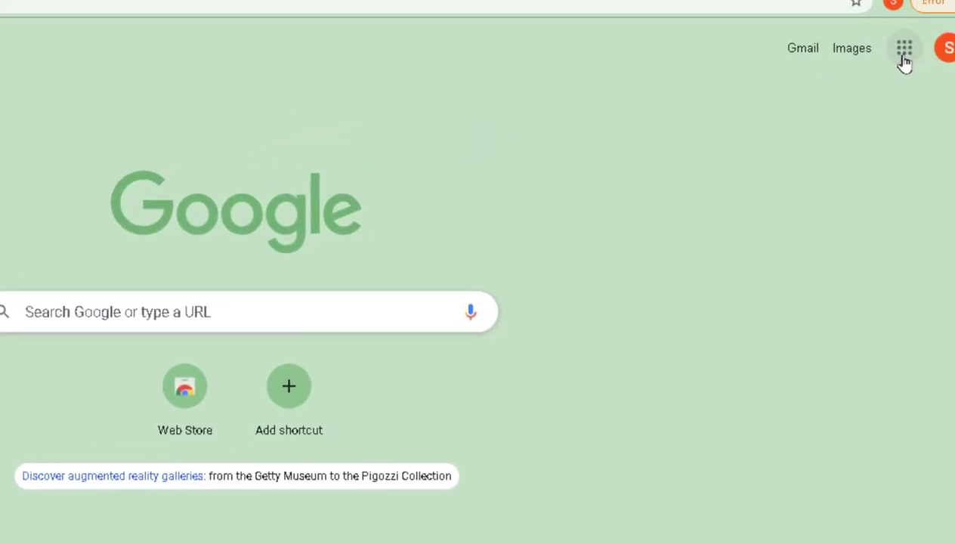
From the apps grid go to Drive, into the dated transfer folder and its Classroom subfolder.
{"action": "left_click", "coordinate": [903, 48]}
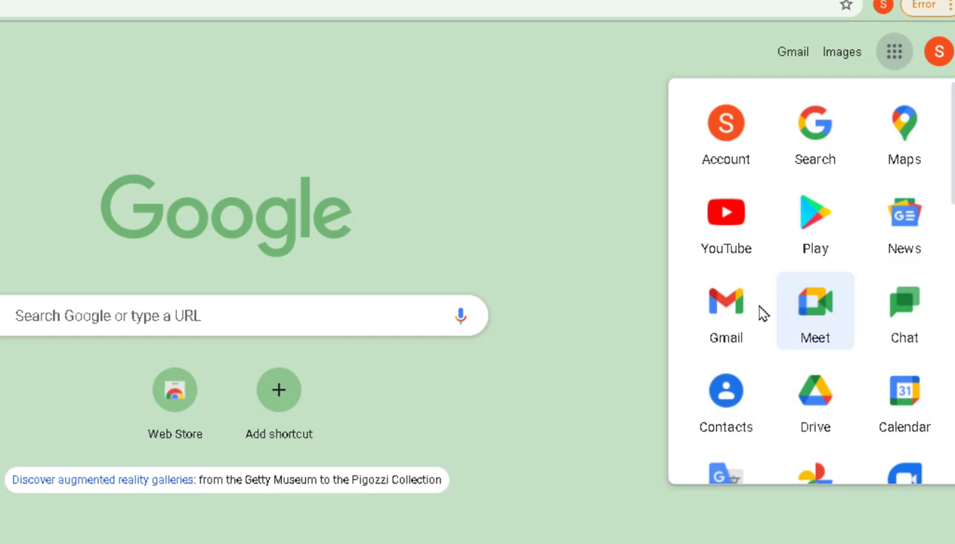
{"action": "mouse_move", "coordinate": [816, 399]}
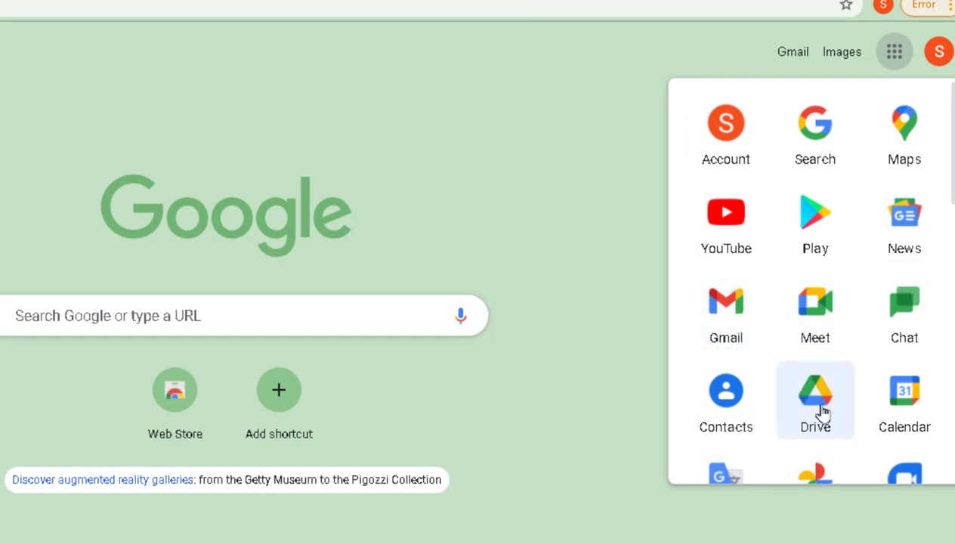
{"action": "left_click", "coordinate": [815, 399]}
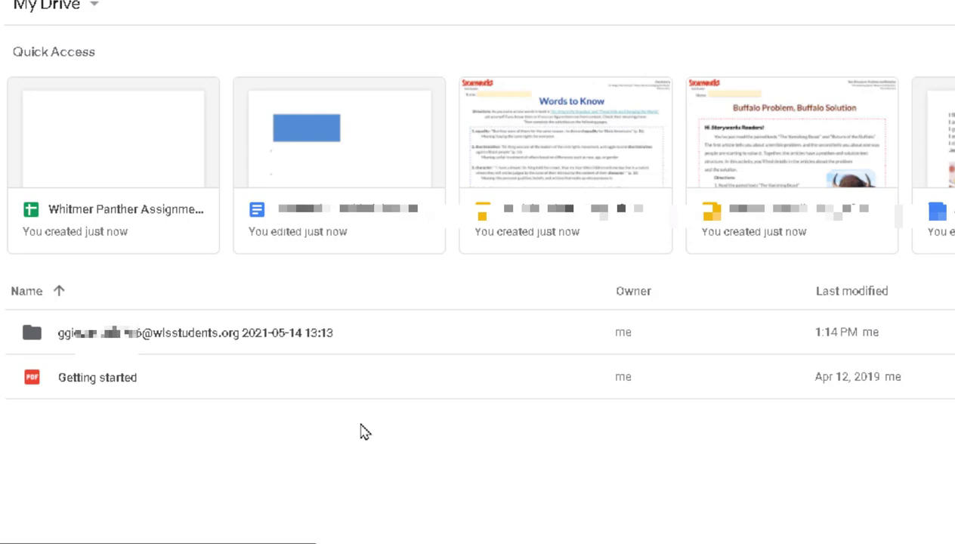
{"action": "mouse_move", "coordinate": [148, 351]}
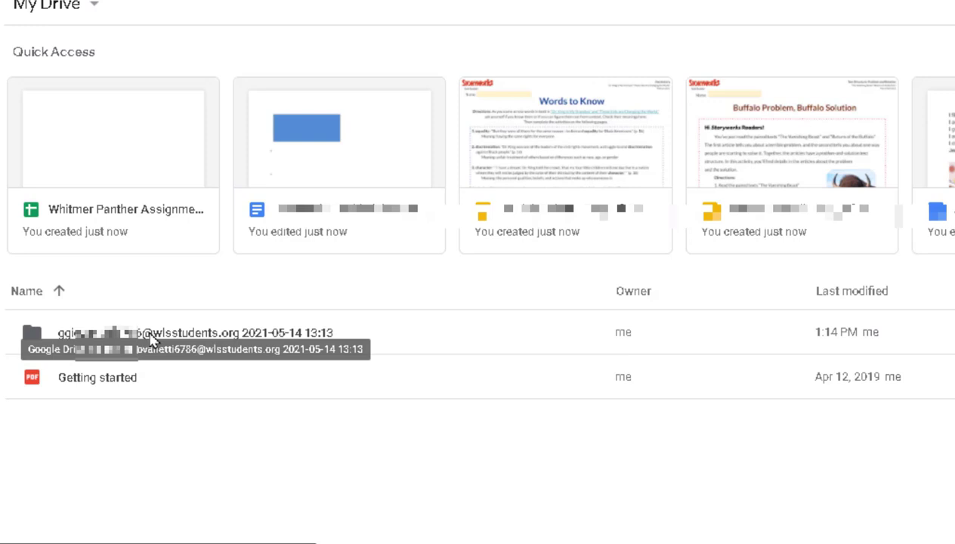
{"action": "double_click", "coordinate": [151, 333]}
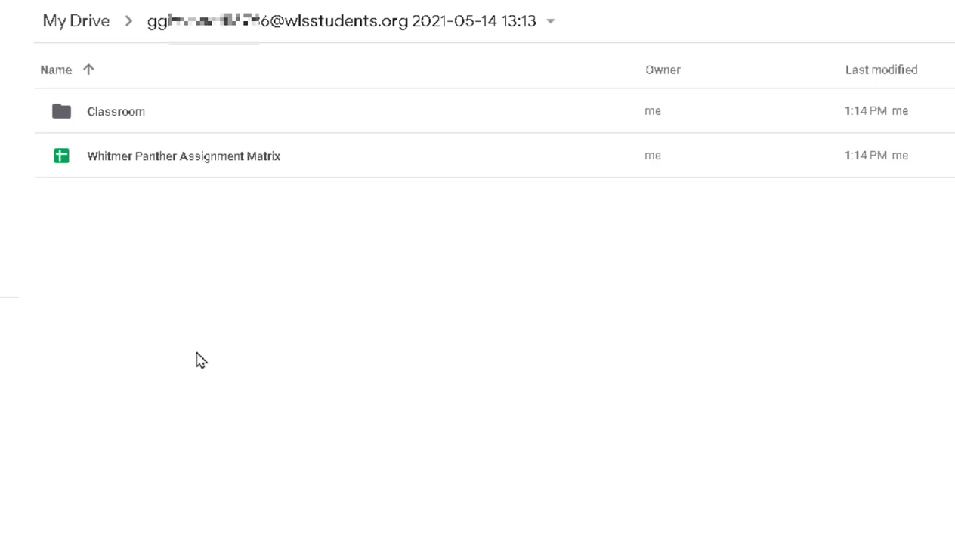
{"action": "mouse_move", "coordinate": [202, 166]}
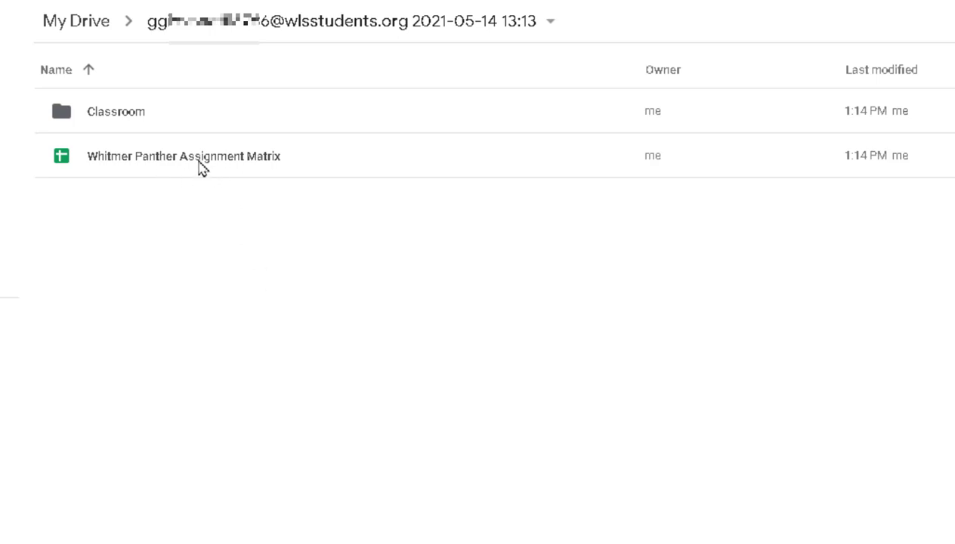
{"action": "mouse_move", "coordinate": [136, 158]}
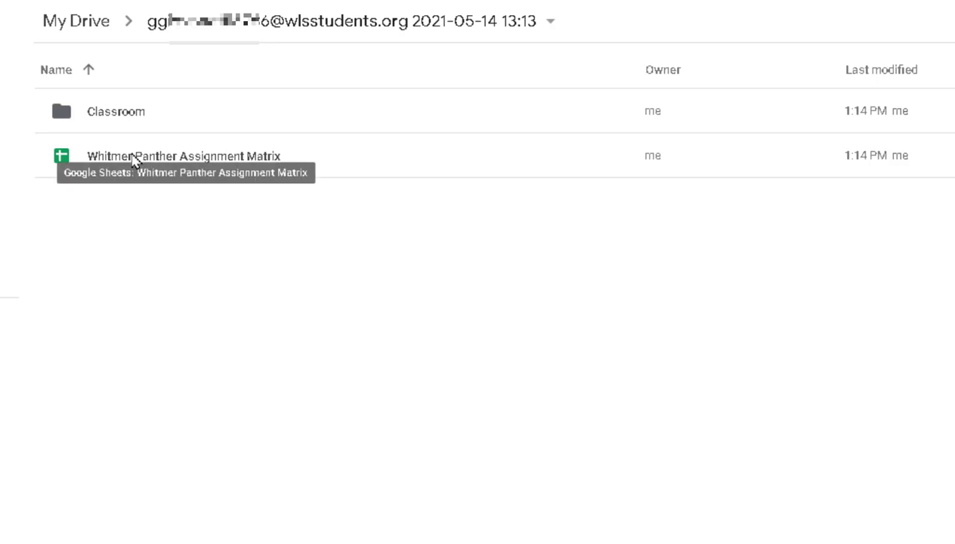
{"action": "double_click", "coordinate": [115, 112]}
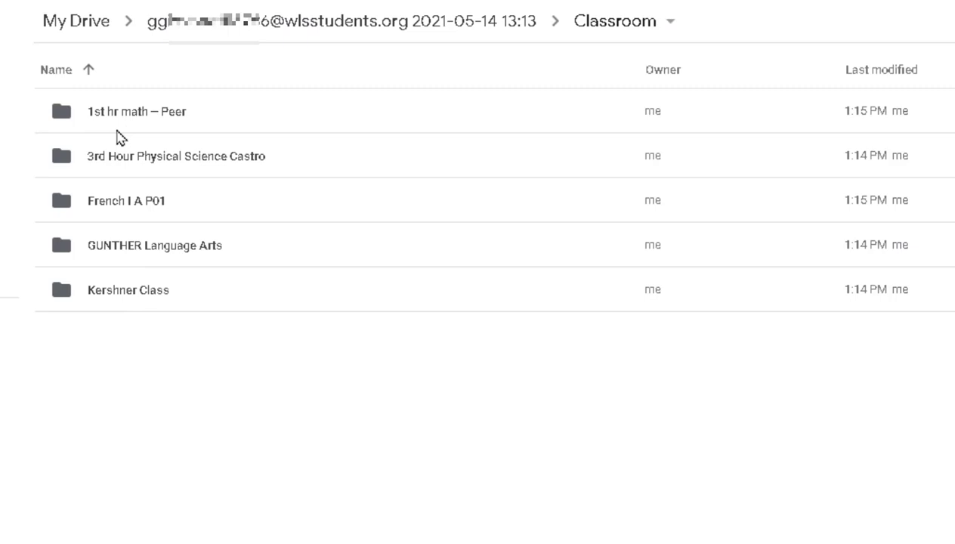